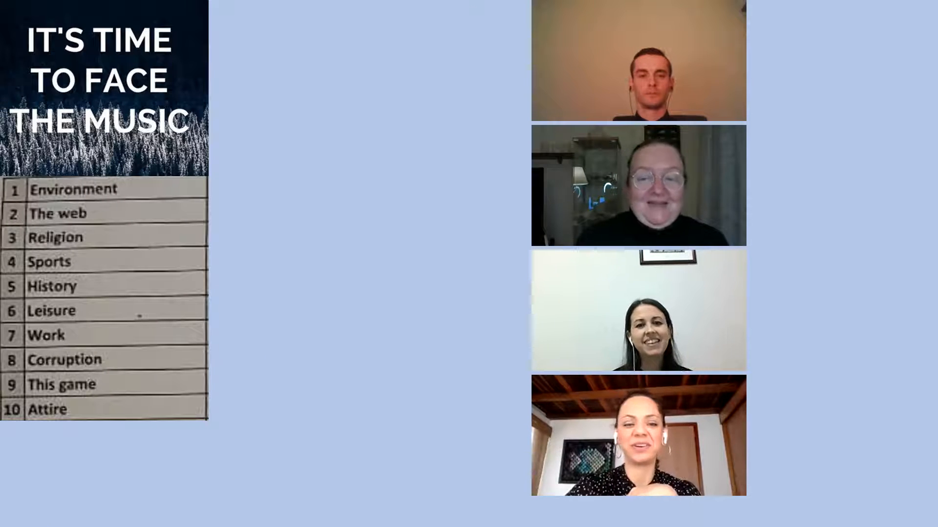
pyautogui.moveTo(266, 398)
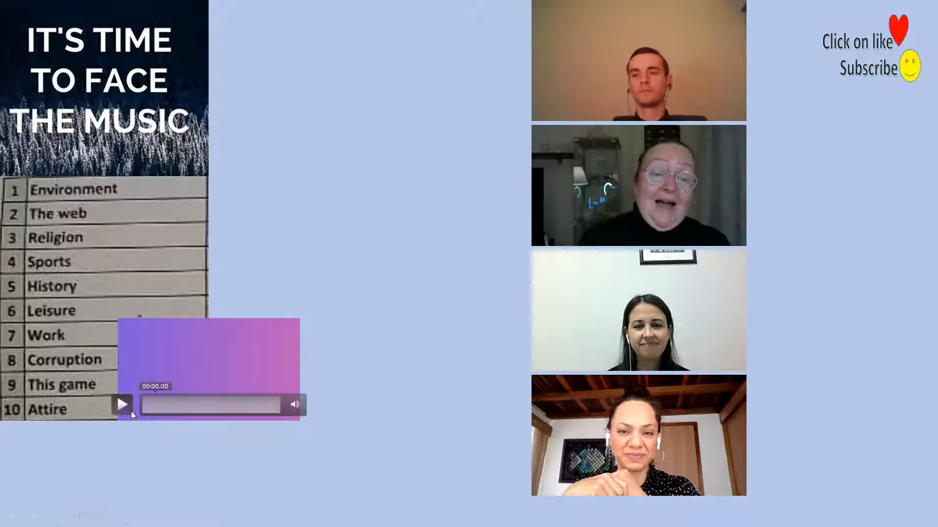
# Step: Start the embedded one-minute timer video for the first speaker's turn
pyautogui.click(122, 404)
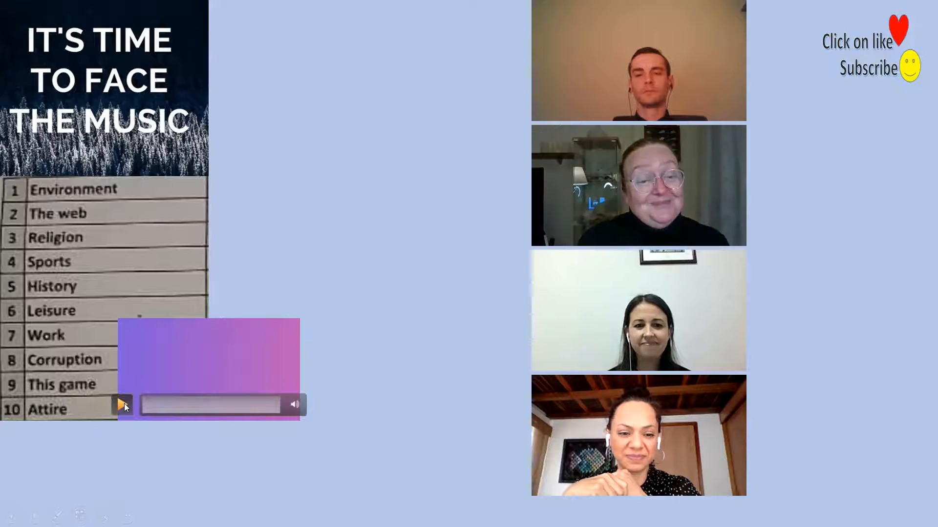
pyautogui.click(123, 405)
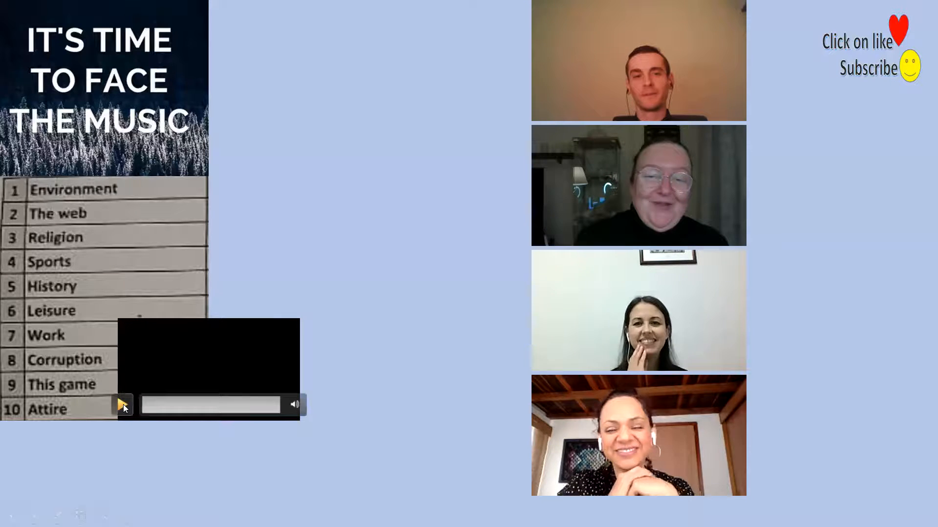
# Step: Replay the one-minute timer video on the topic slide for the next speaker
pyautogui.click(123, 405)
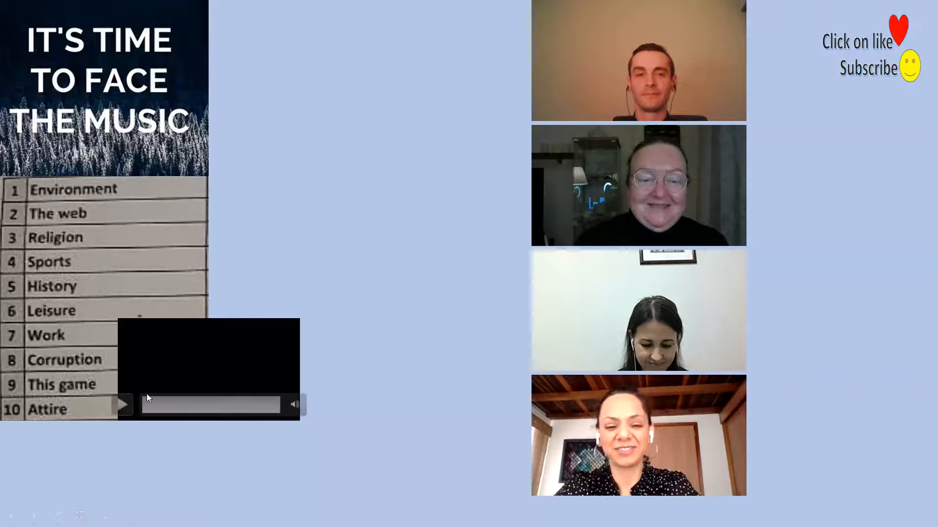
pyautogui.click(122, 405)
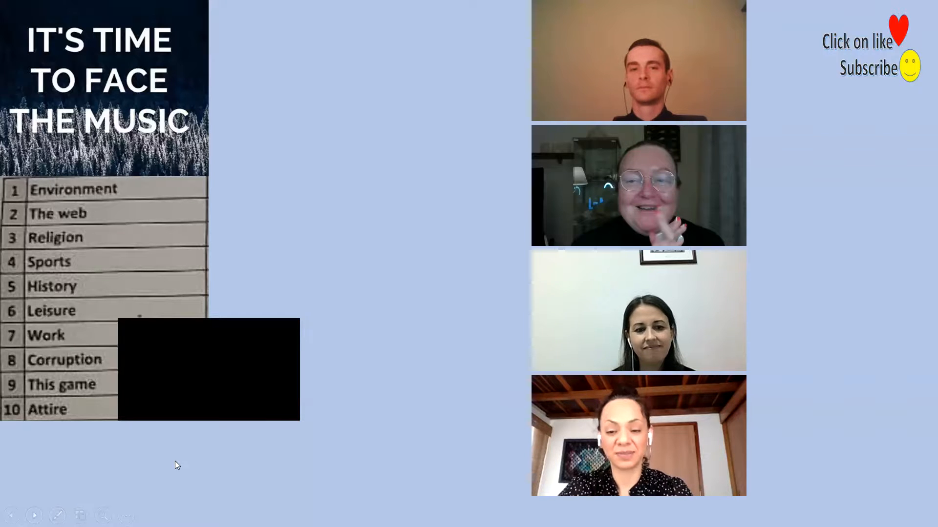
pyautogui.moveTo(127, 468)
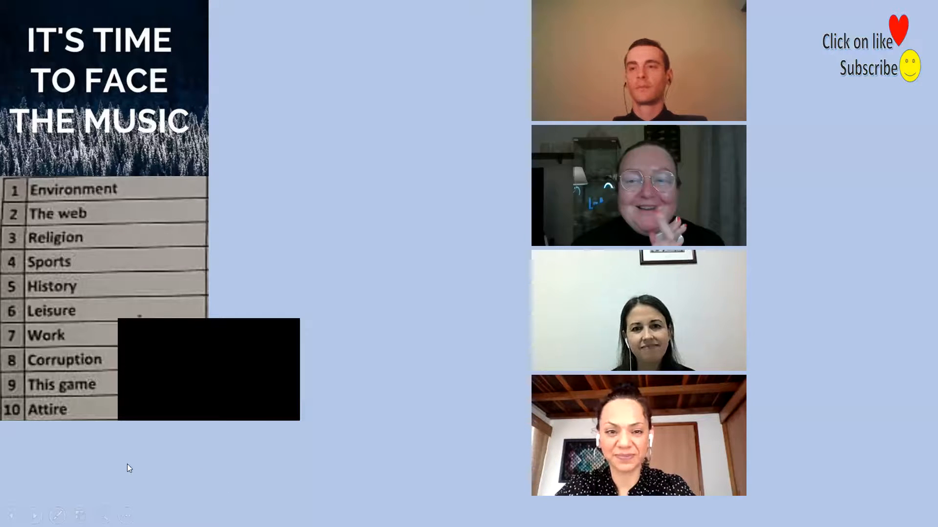